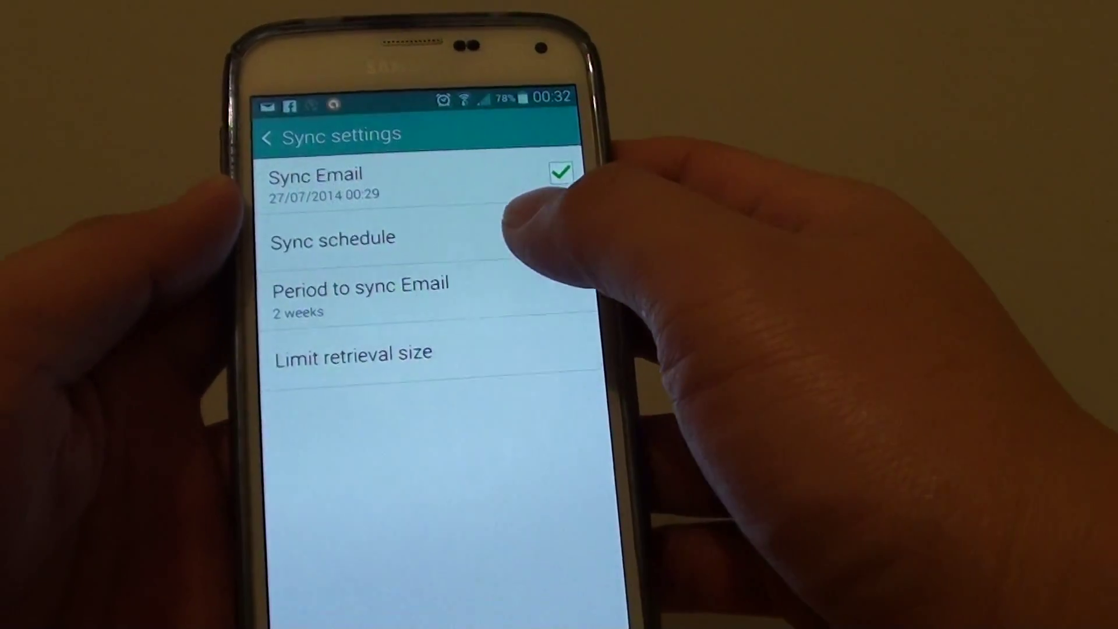
Open the Sync schedule options from Sync settings.
click(332, 237)
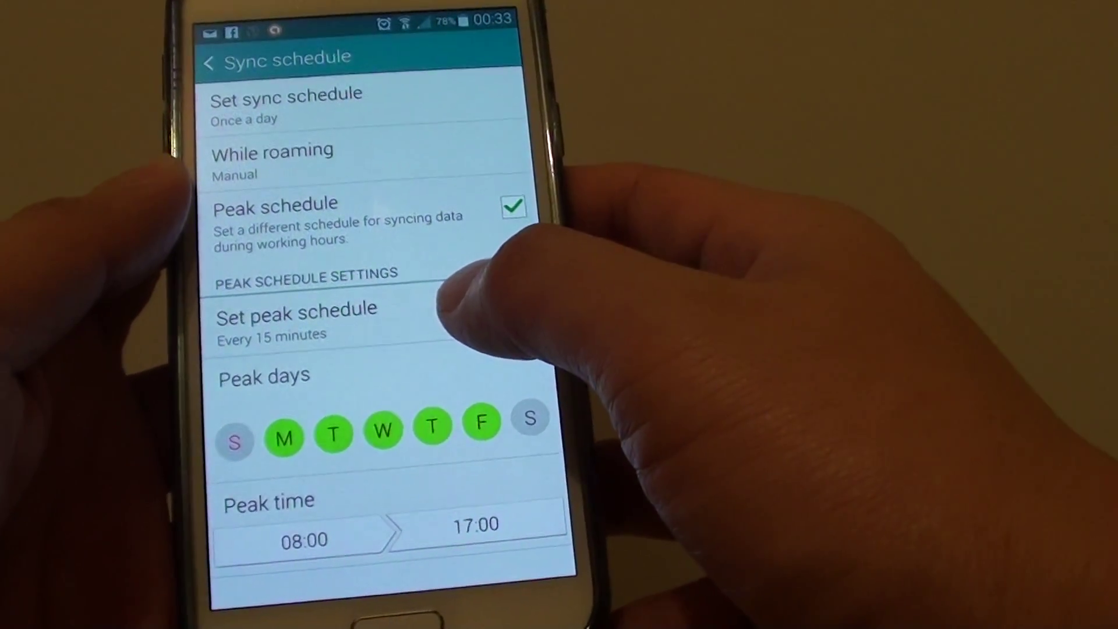
Change the peak schedule frequency from every 15 minutes to every 4 hours.
click(296, 310)
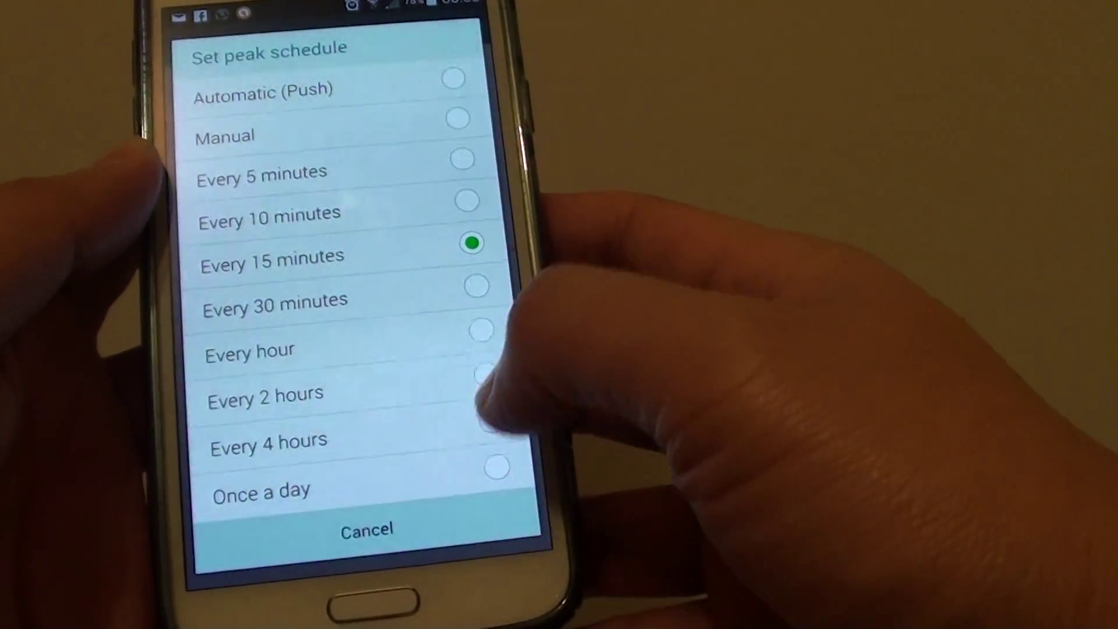
click(269, 440)
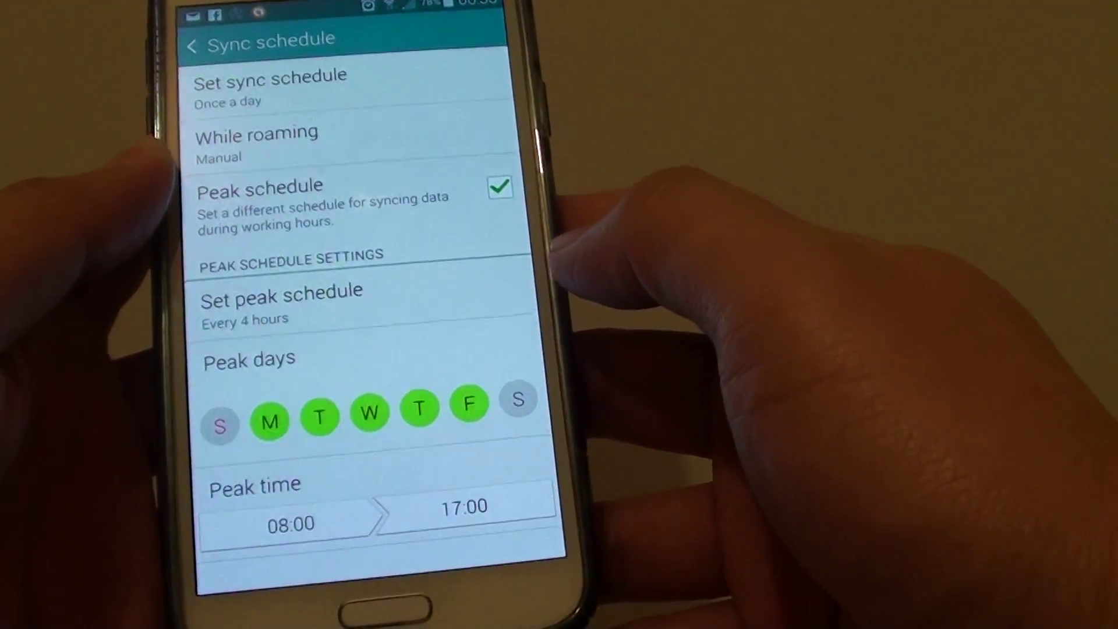